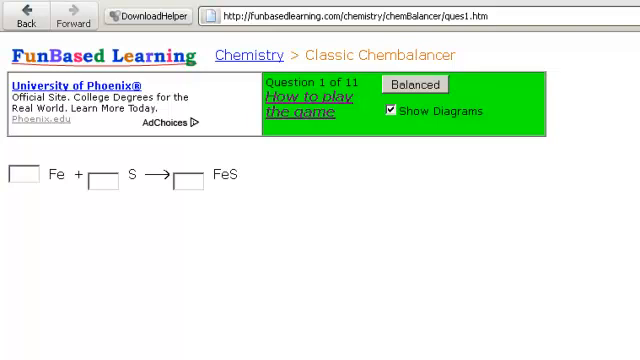
{"action": "mouse_move", "coordinate": [60, 262]}
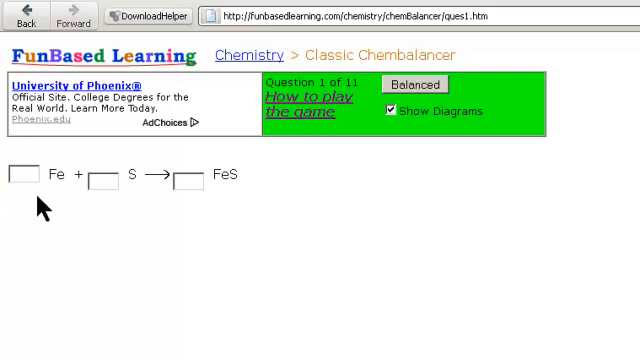
{"action": "mouse_move", "coordinate": [88, 204]}
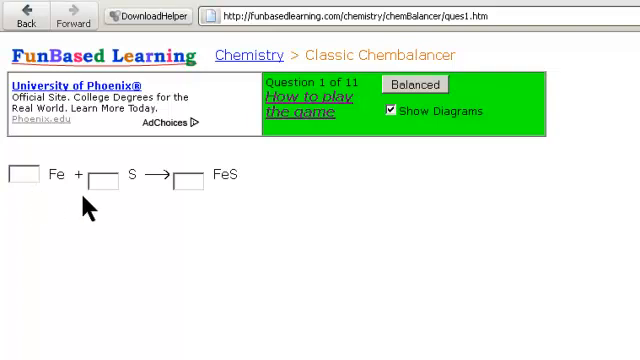
{"action": "mouse_move", "coordinate": [70, 204]}
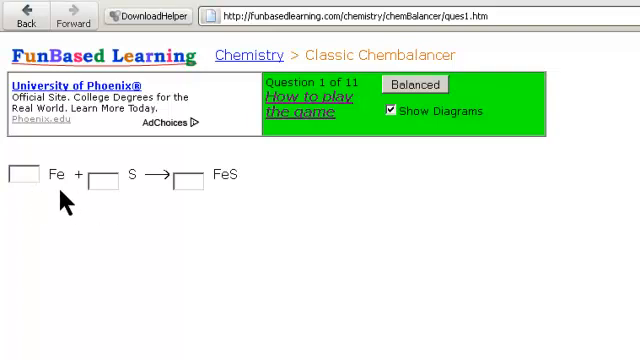
{"action": "mouse_move", "coordinate": [138, 198]}
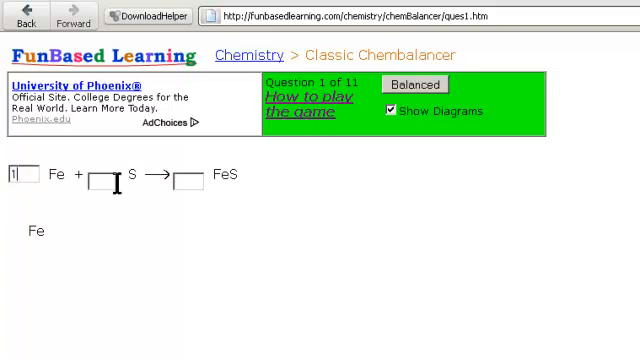
Enter coefficient 1 for Fe, S and FeS, giving 1 Fe + 1 S → 1 FeS
{"action": "type", "text": "1"}
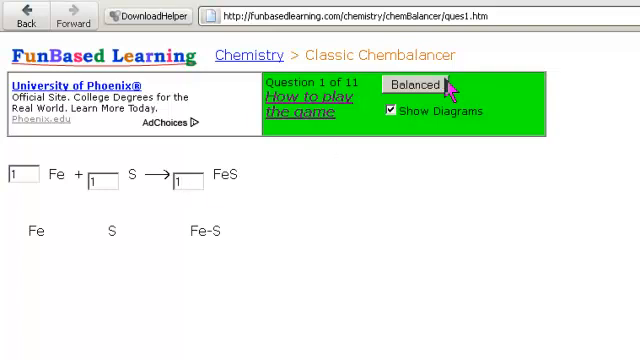
Check the 1 Fe + 1 S → 1 FeS answer with Balanced and get the 'ferrum' correct note
{"action": "left_click", "coordinate": [412, 84]}
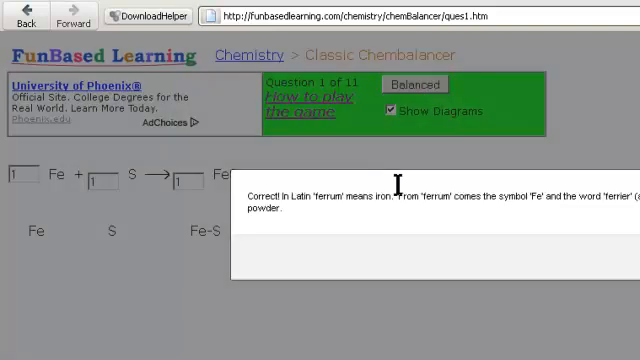
{"action": "mouse_move", "coordinate": [332, 238]}
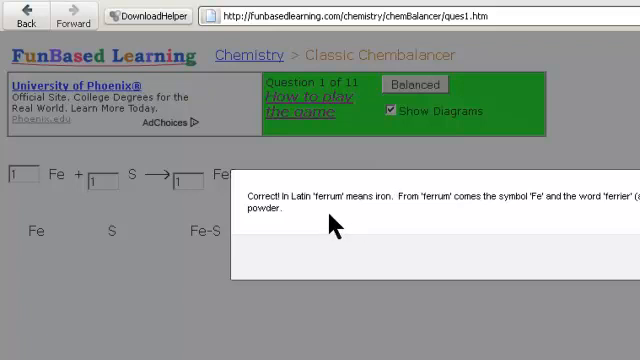
{"action": "mouse_move", "coordinate": [478, 206]}
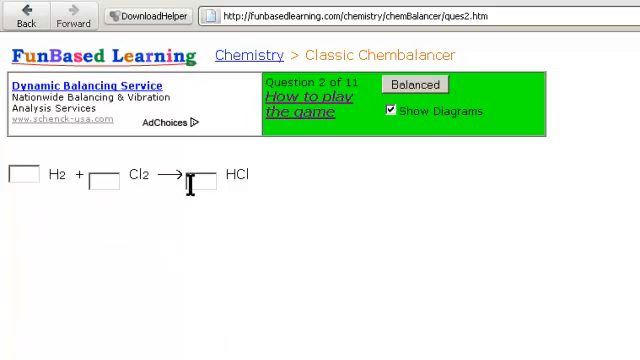
{"action": "mouse_move", "coordinate": [184, 180]}
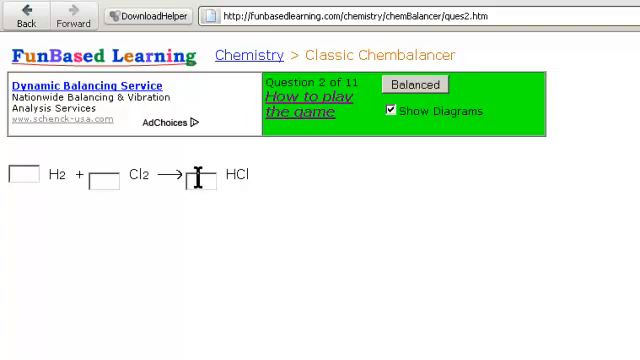
Enter coefficient 2 for HCl and 1 for H2 and Cl2, giving 1 H2 + 1 Cl2 → 2 HCl
{"action": "type", "text": "2"}
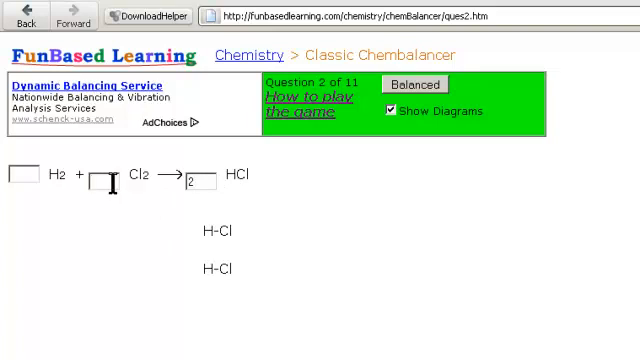
{"action": "type", "text": "1"}
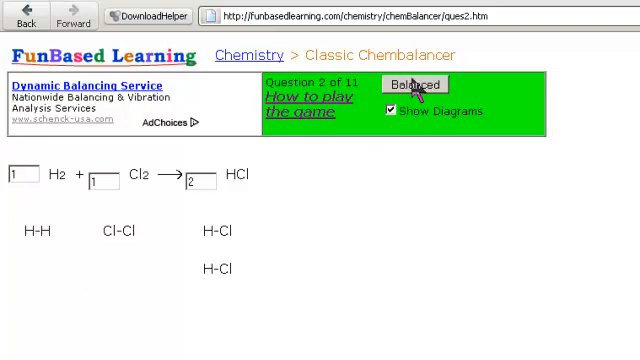
{"action": "left_click", "coordinate": [416, 84]}
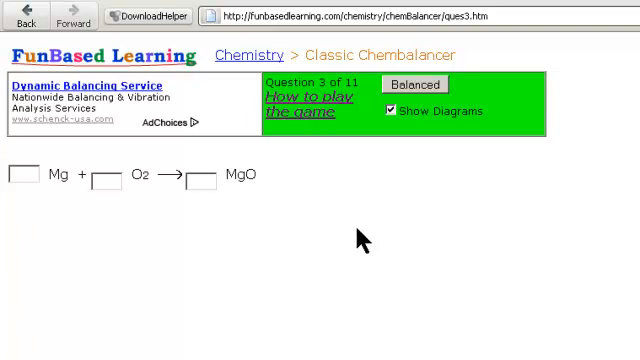
{"action": "mouse_move", "coordinate": [418, 256]}
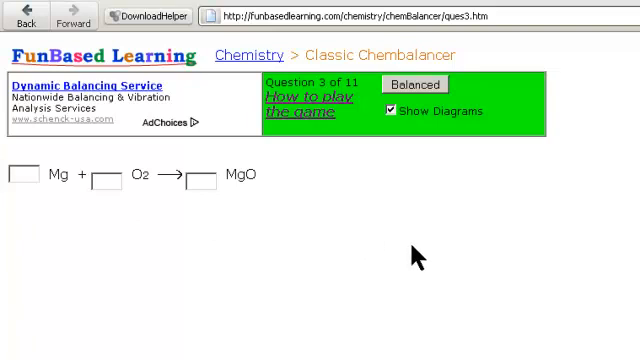